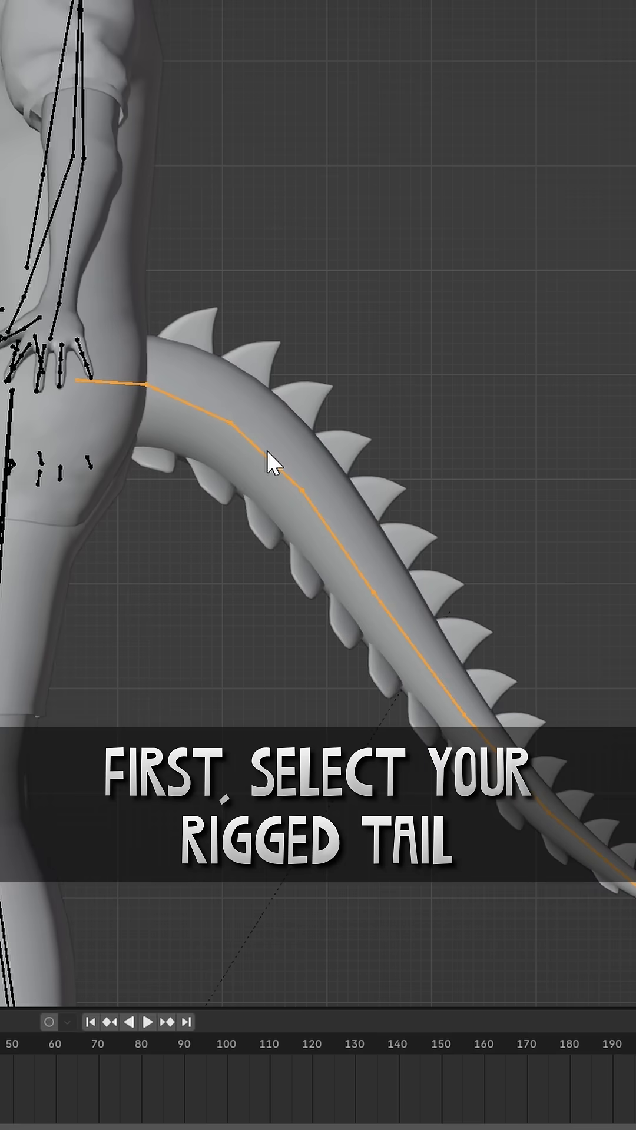
- Apply all location, rotation and scale transforms to the tail armature
{"action": "key", "text": "Ctrl+A"}
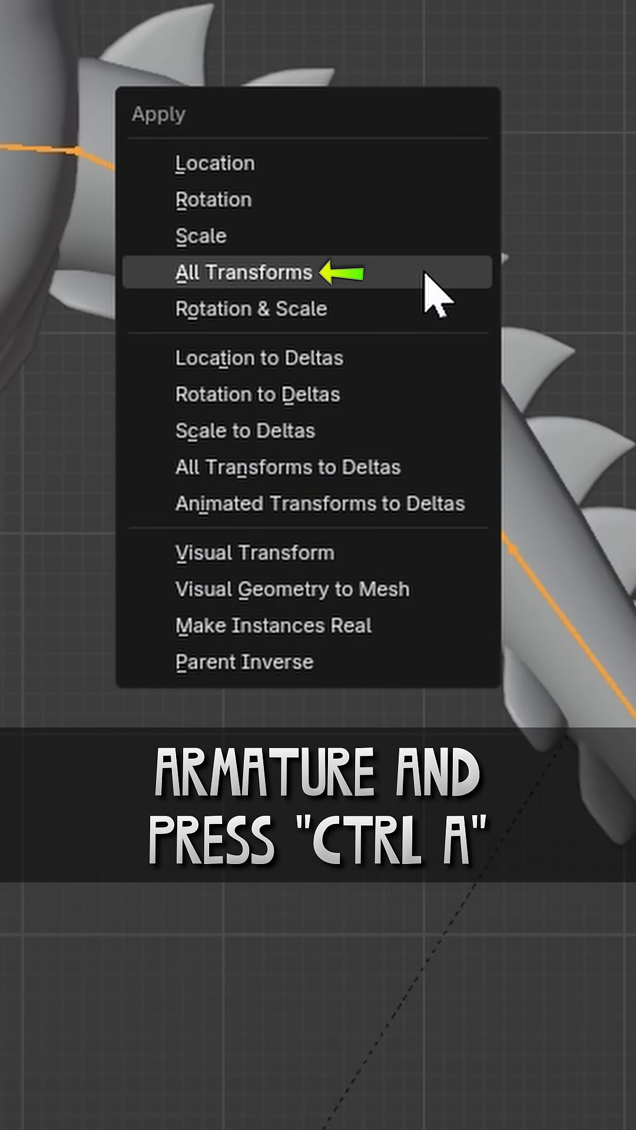
{"action": "left_click", "coordinate": [242, 273]}
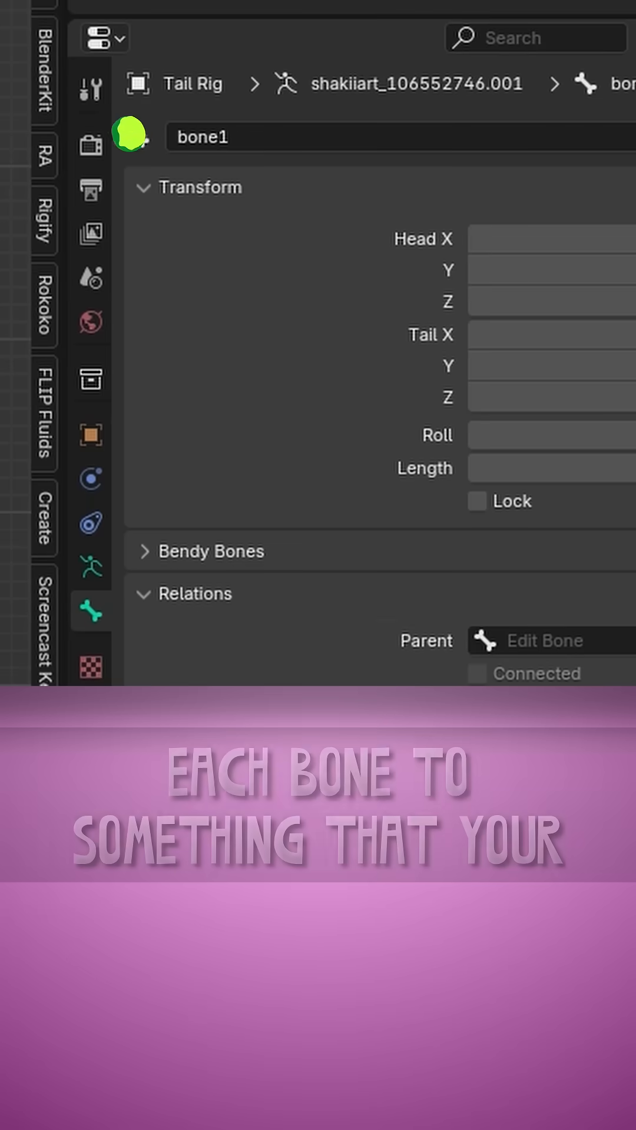
- Rename the first tail bone from bone1 to tail1
{"action": "double_click", "coordinate": [212, 136]}
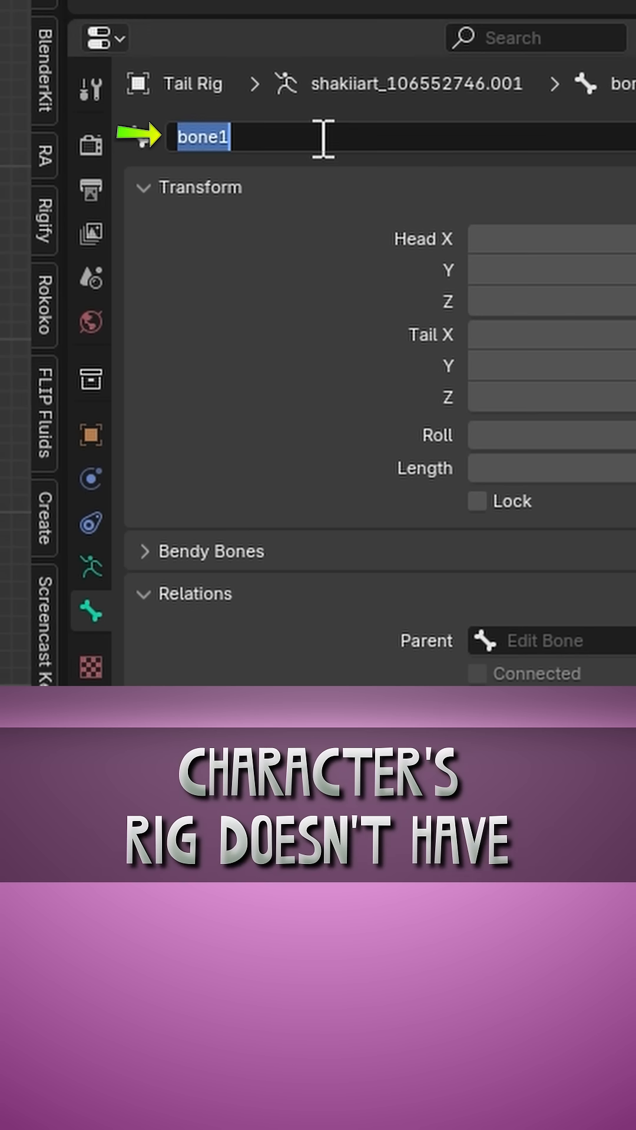
{"action": "type", "text": "tail1"}
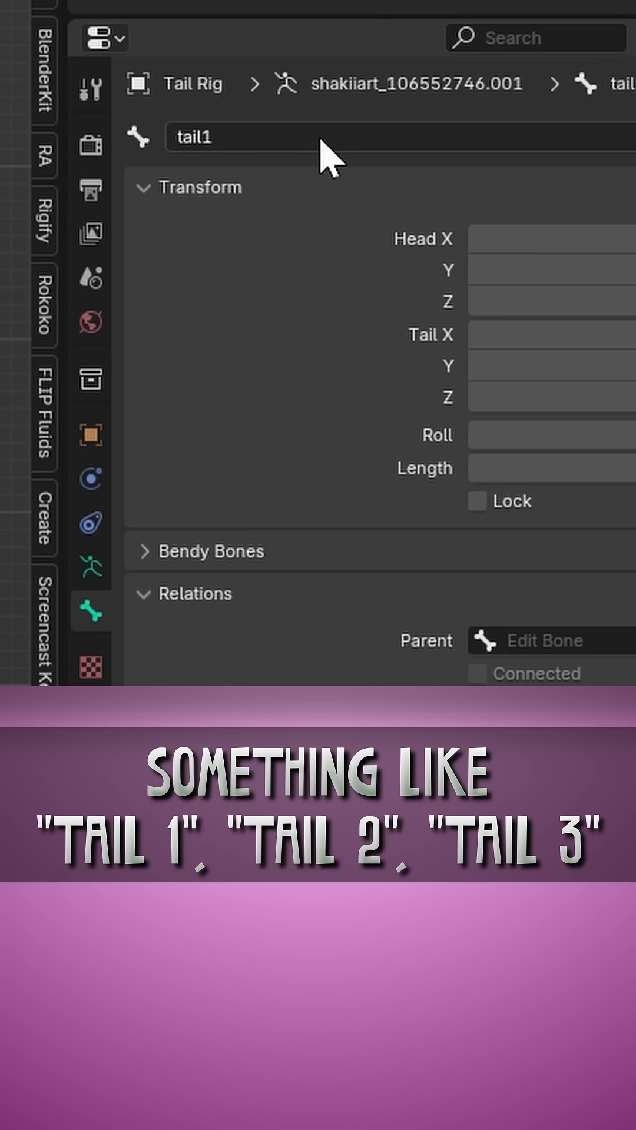